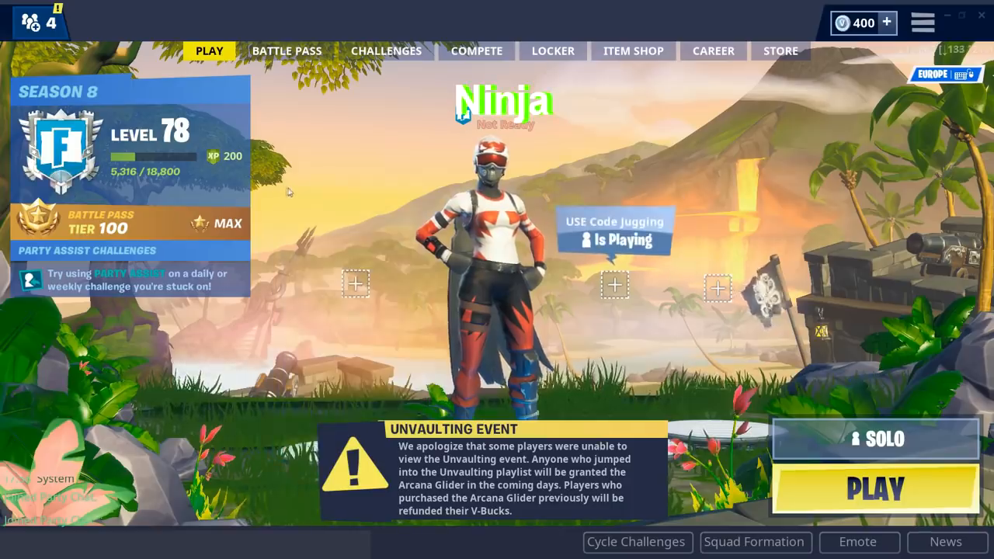
# - Open Fortnite Settings on the Video tab to review 1920x1080 fullscreen and low presets
pyautogui.click(924, 23)
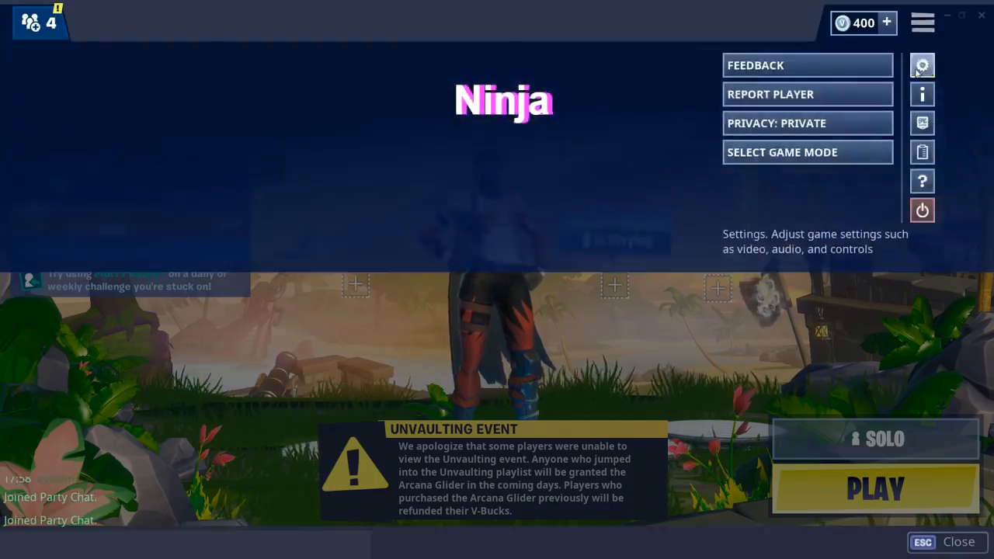
pyautogui.click(922, 66)
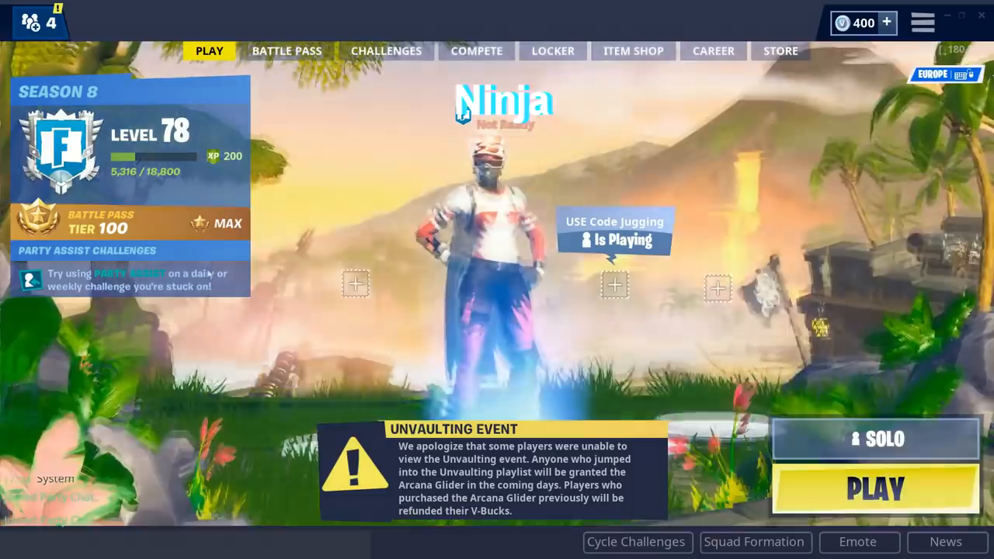
pyautogui.moveTo(328, 185)
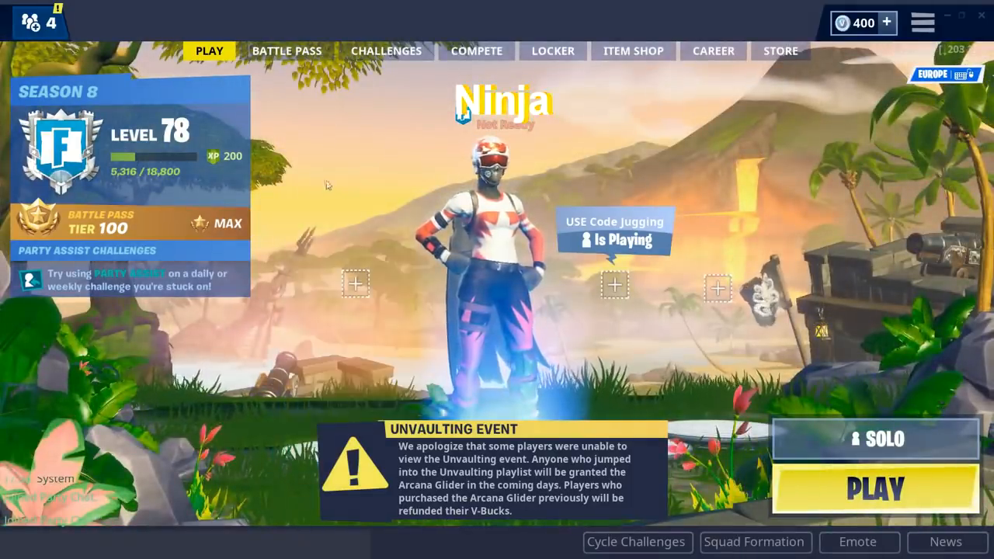
pyautogui.moveTo(363, 158)
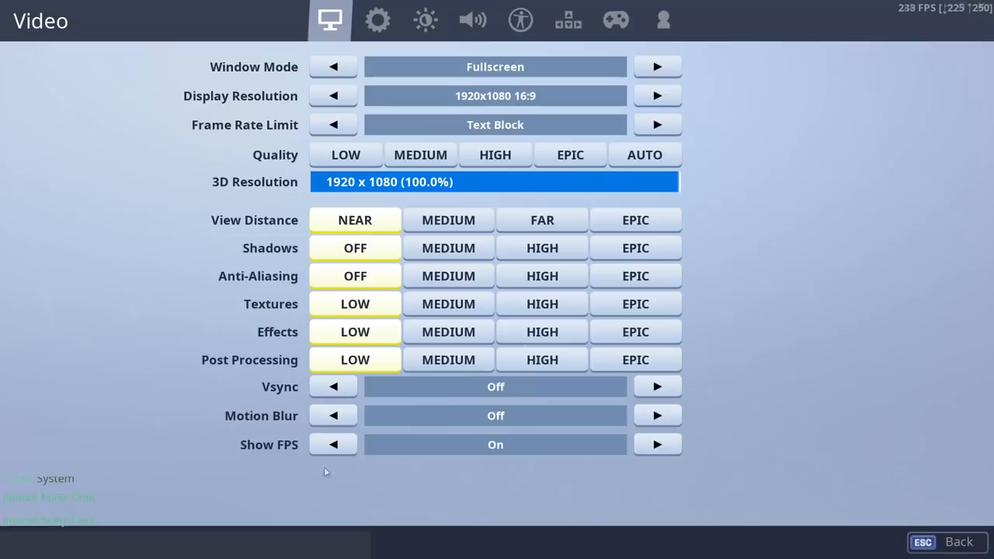
pyautogui.moveTo(606, 513)
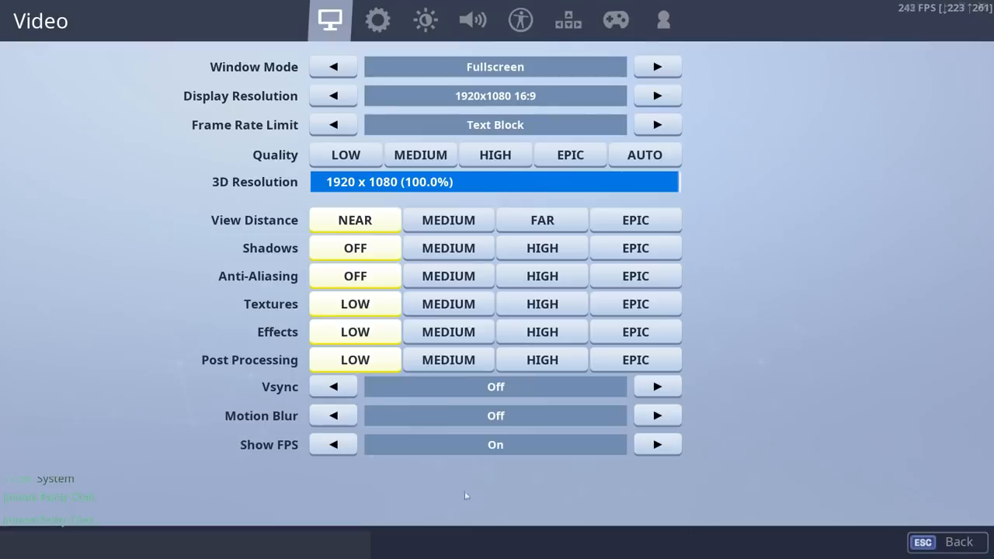
pyautogui.click(332, 445)
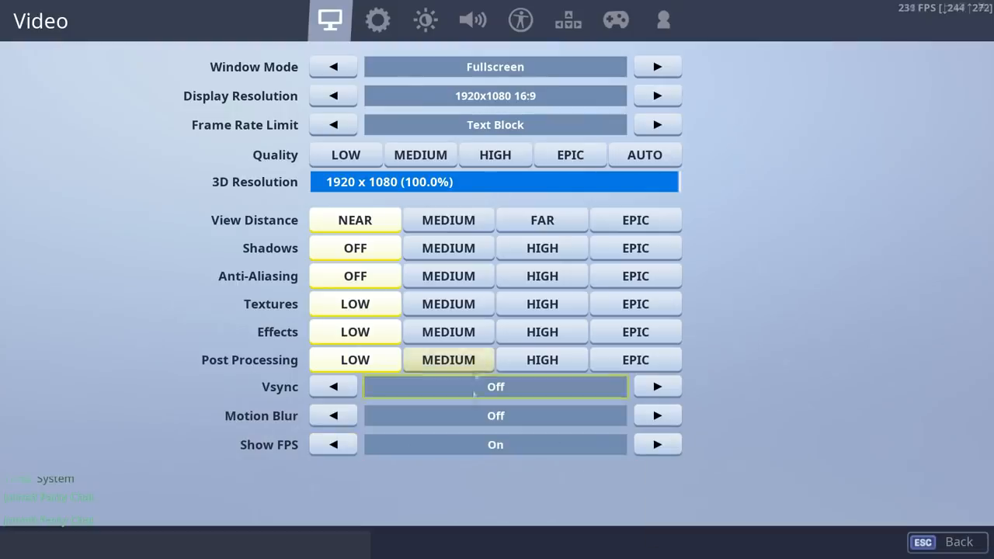
pyautogui.click(355, 360)
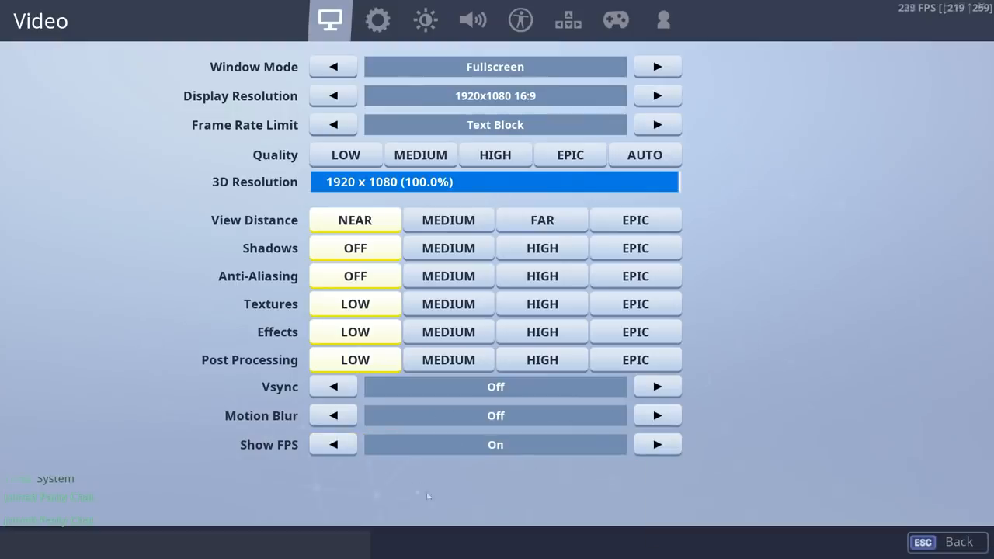
pyautogui.moveTo(704, 361)
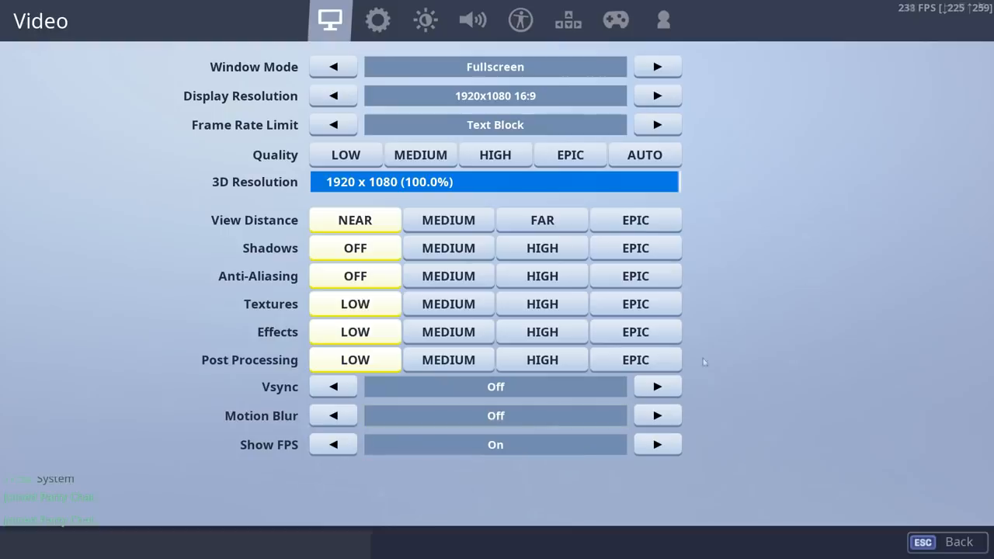
pyautogui.moveTo(104, 221)
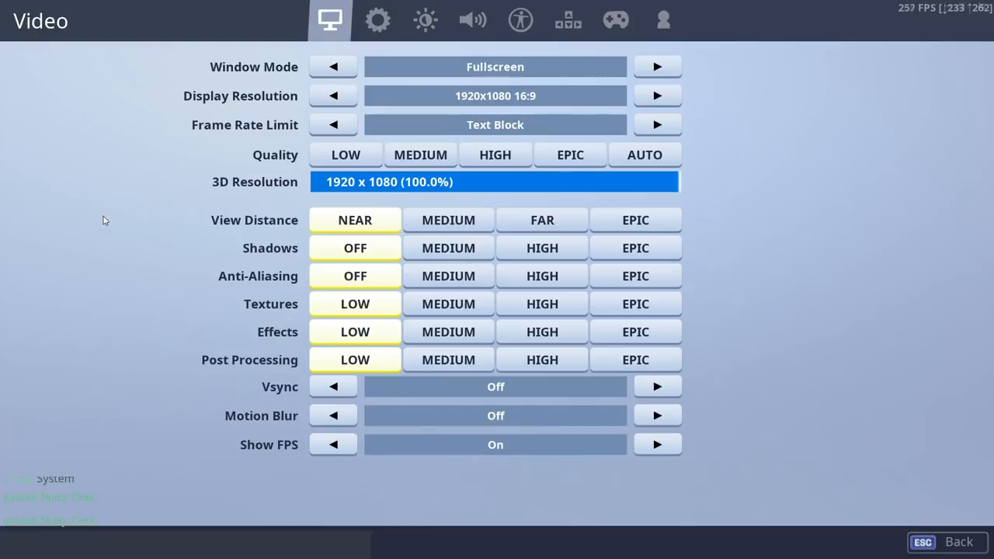
pyautogui.moveTo(356, 220)
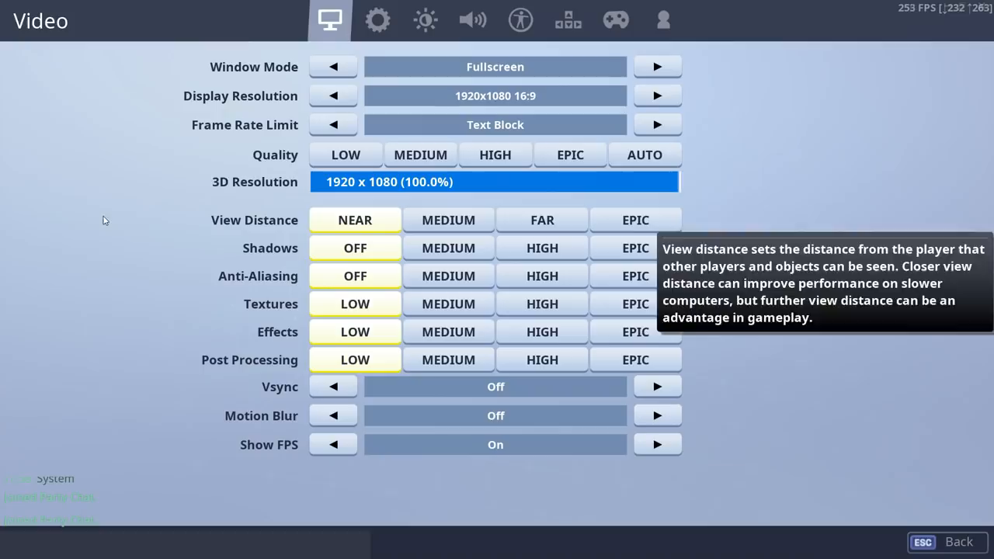
pyautogui.moveTo(172, 267)
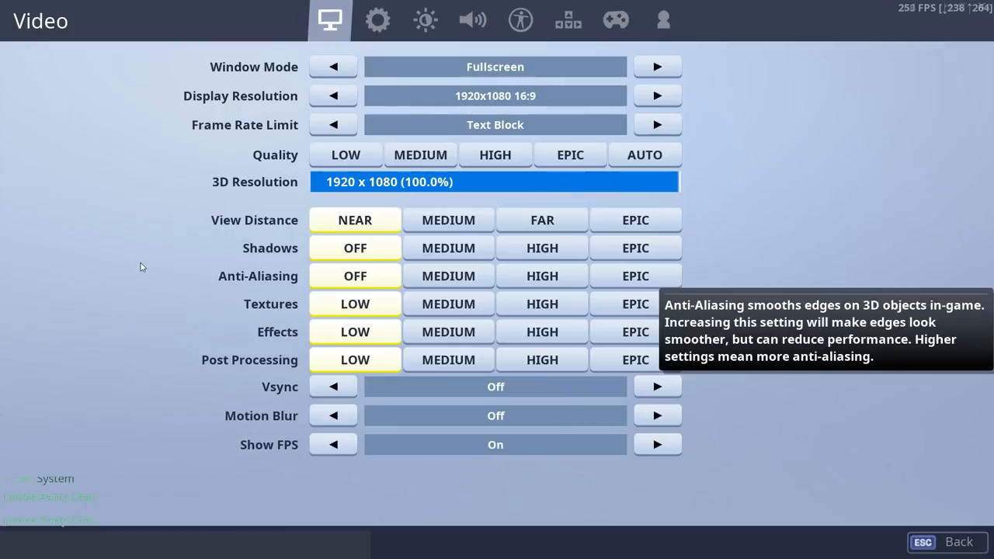
pyautogui.moveTo(404, 486)
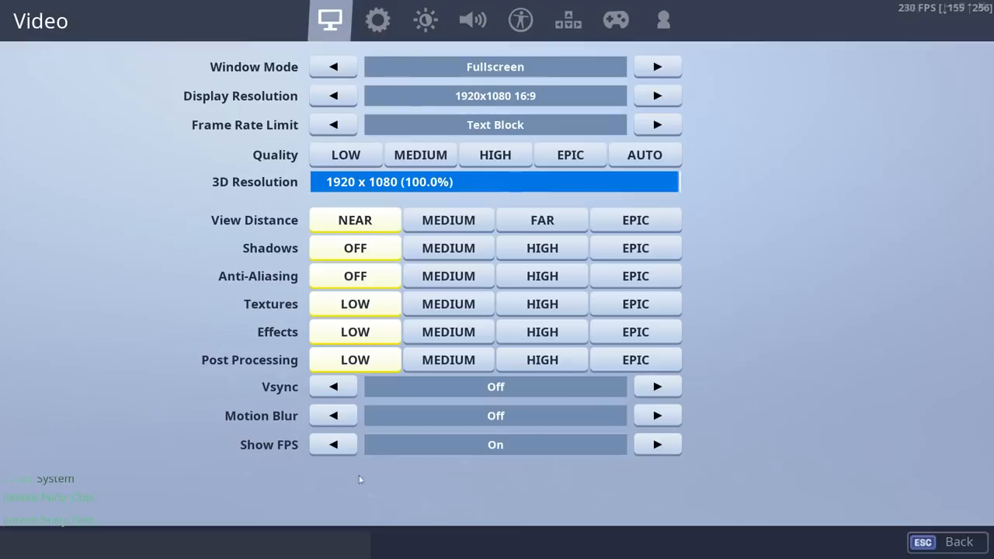
pyautogui.moveTo(416, 481)
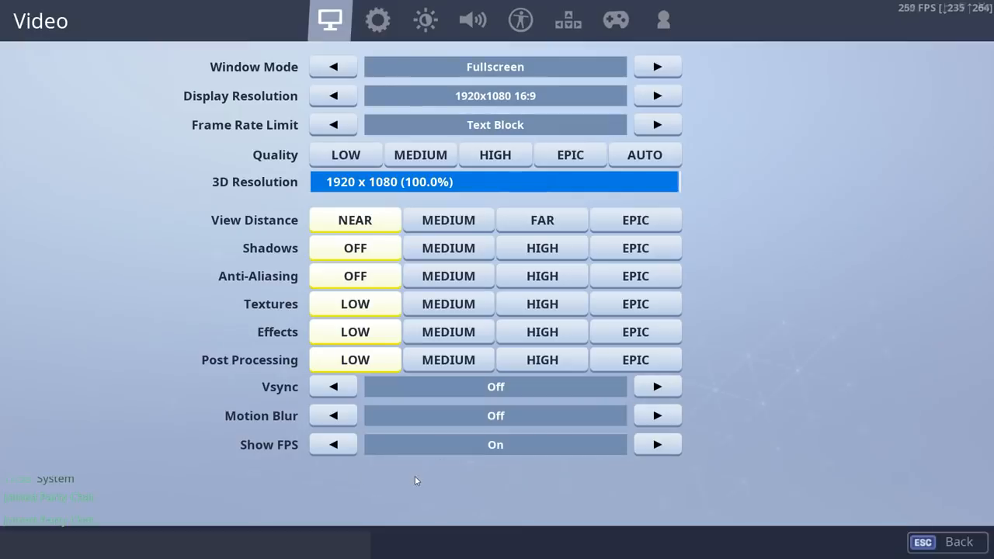
pyautogui.moveTo(495, 476)
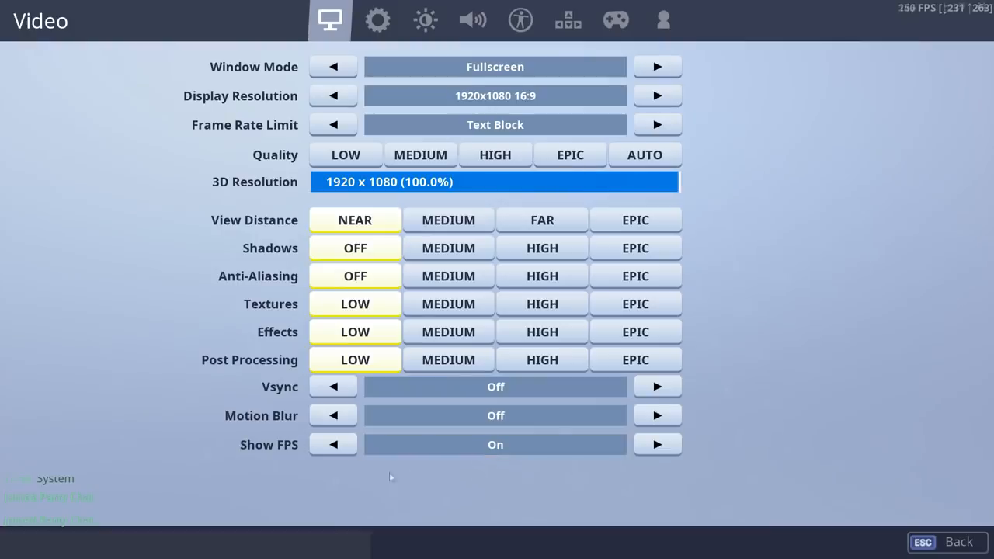
pyautogui.moveTo(756, 393)
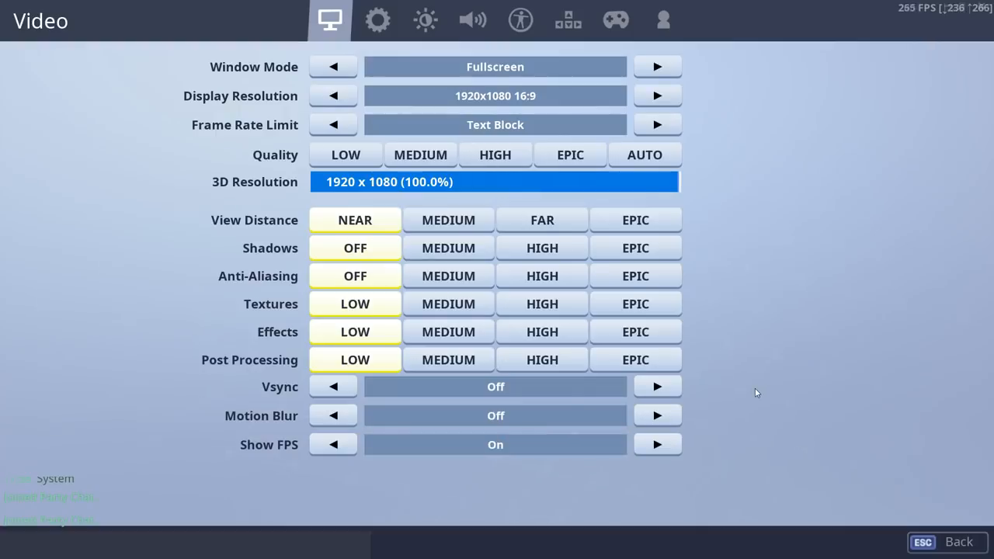
pyautogui.moveTo(185, 295)
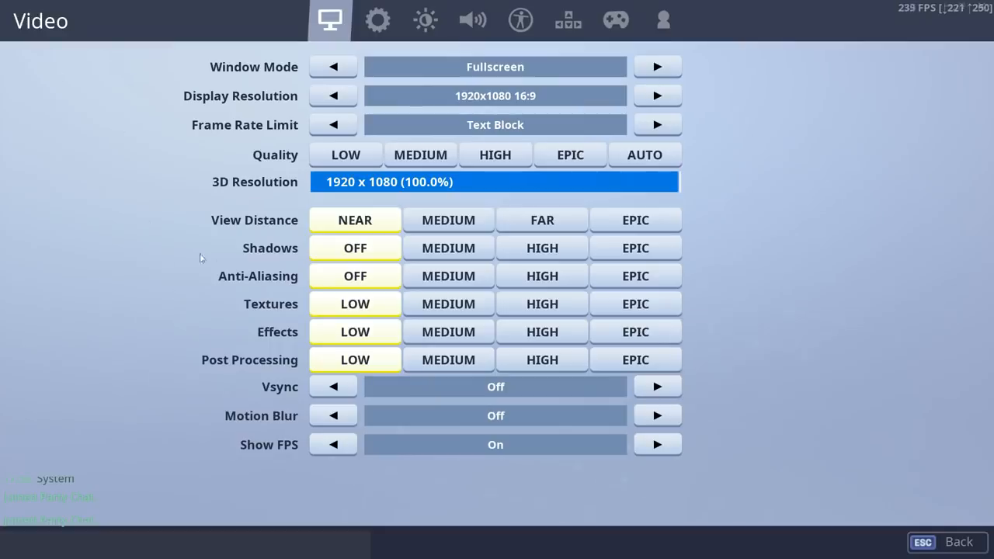
pyautogui.moveTo(193, 293)
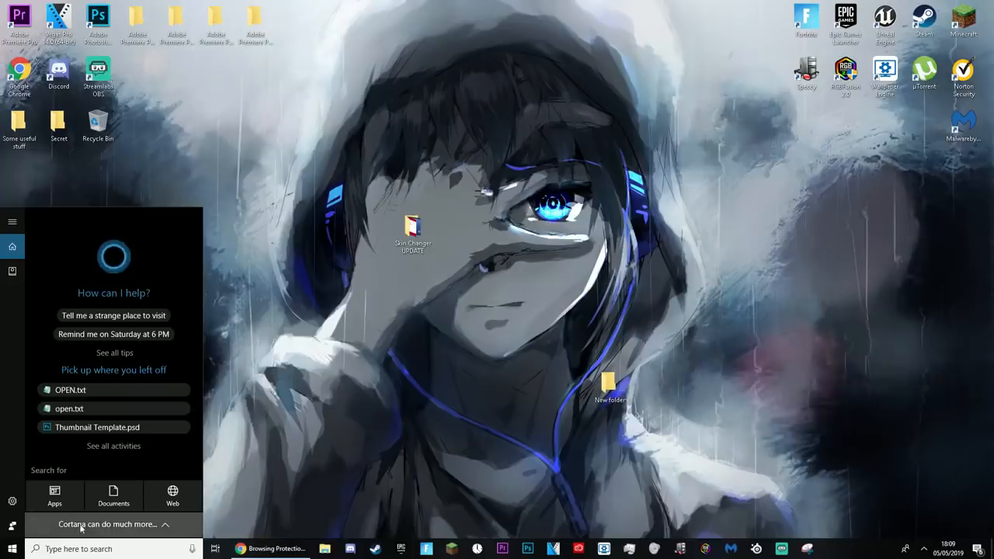
# - Navigate from %appdata to Local\FortniteGame\Saved\Config\WindowsClient and open GameUserSettings.ini
pyautogui.write('%appdata')
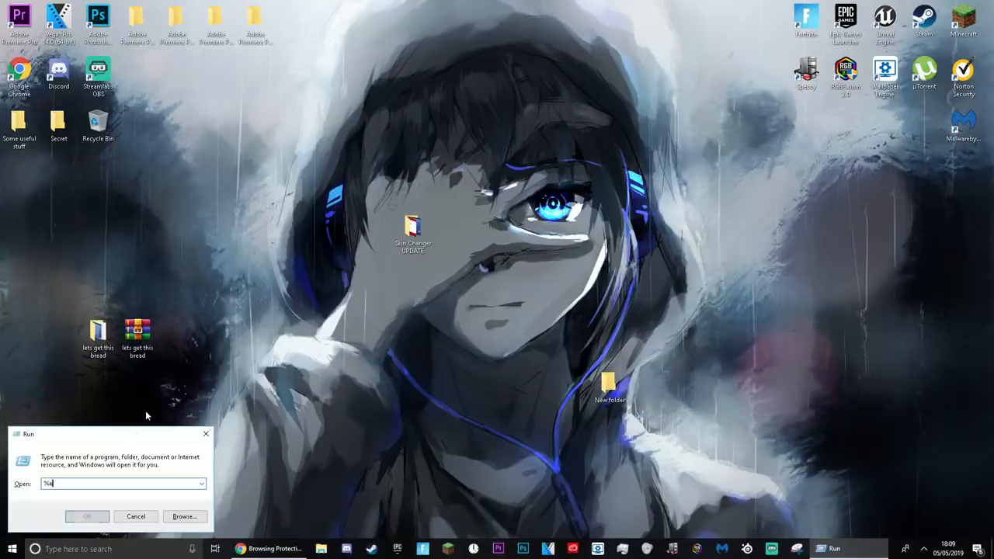
pyautogui.click(78, 517)
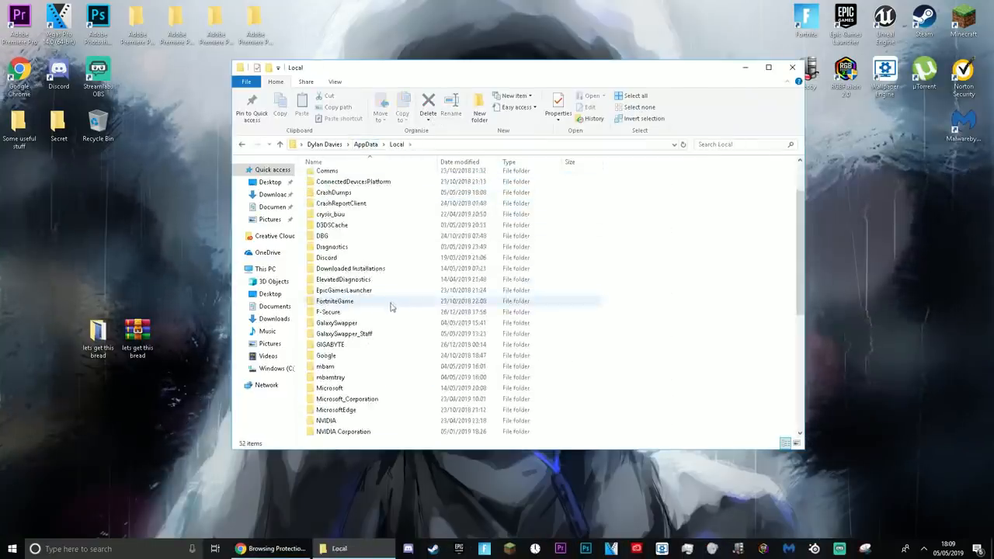
pyautogui.doubleClick(335, 301)
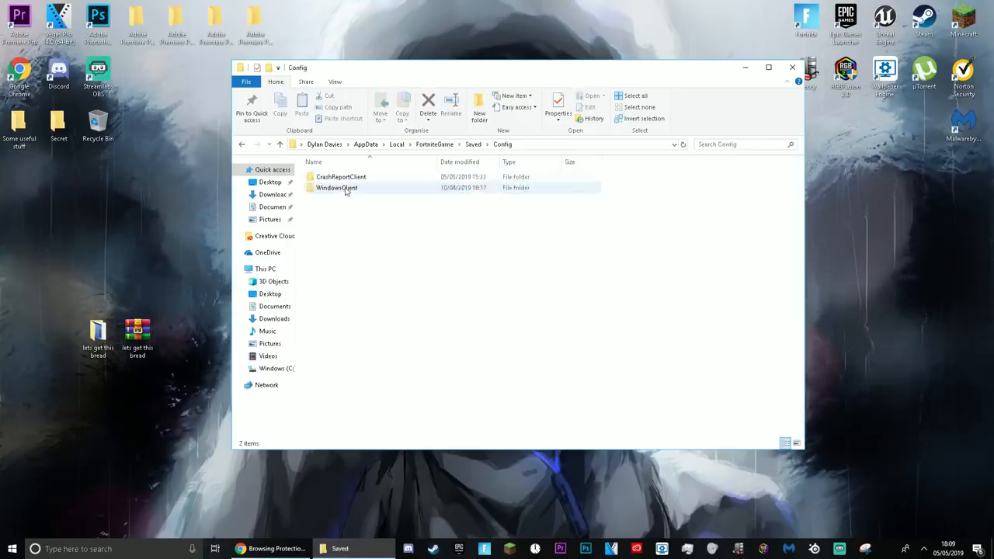
pyautogui.doubleClick(336, 188)
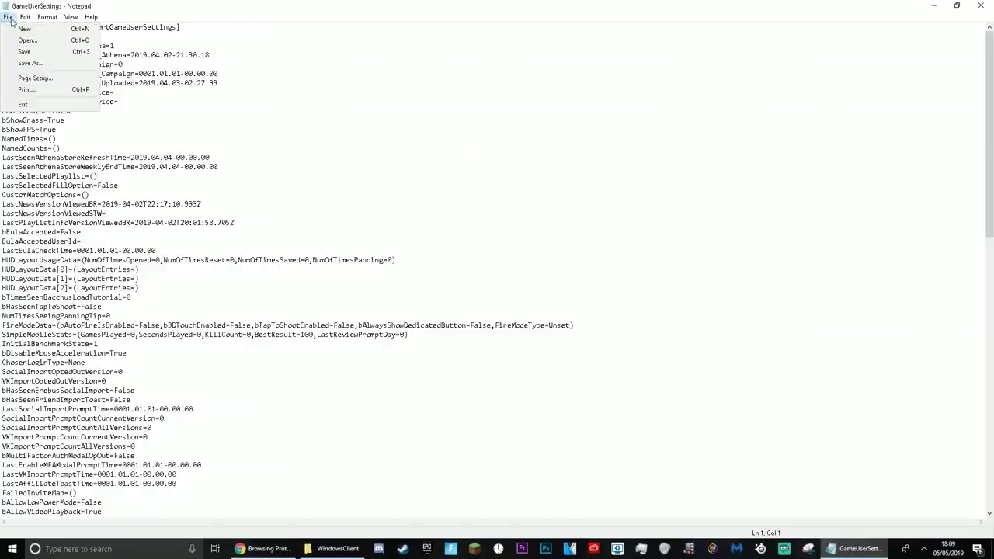
# - Find 'Multi' twice, matching bMultiFactorAuthModalOpOut, then dismiss the not-found message
pyautogui.click(28, 16)
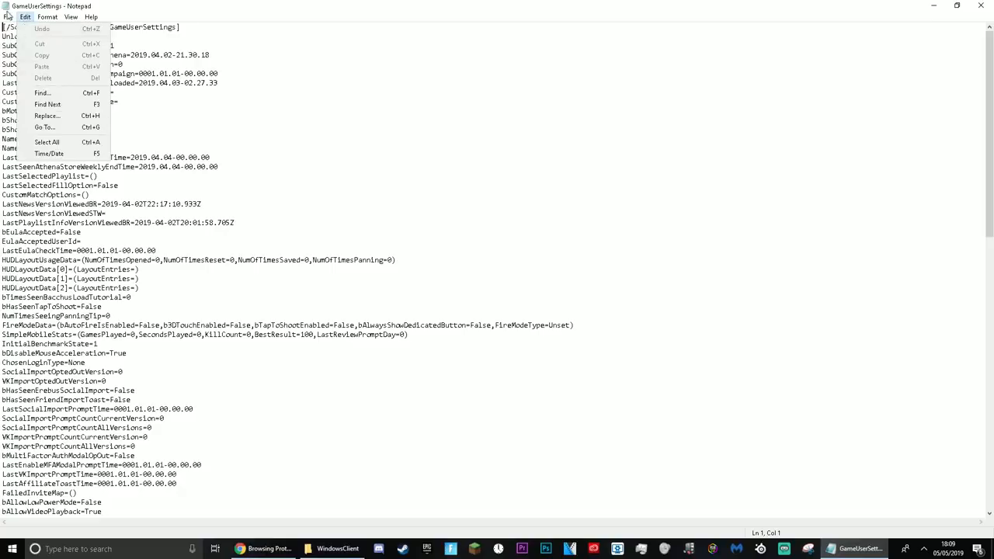
pyautogui.click(43, 92)
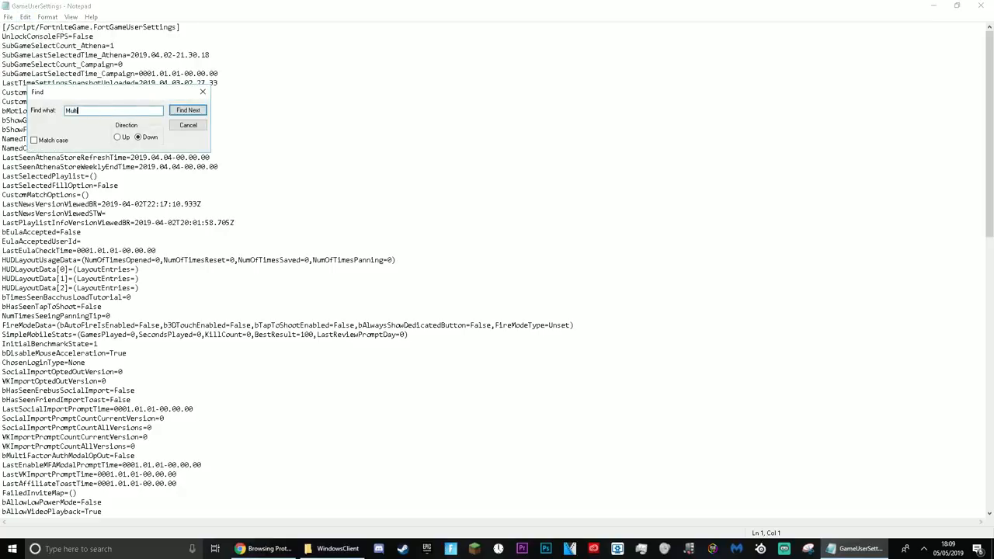
pyautogui.click(209, 109)
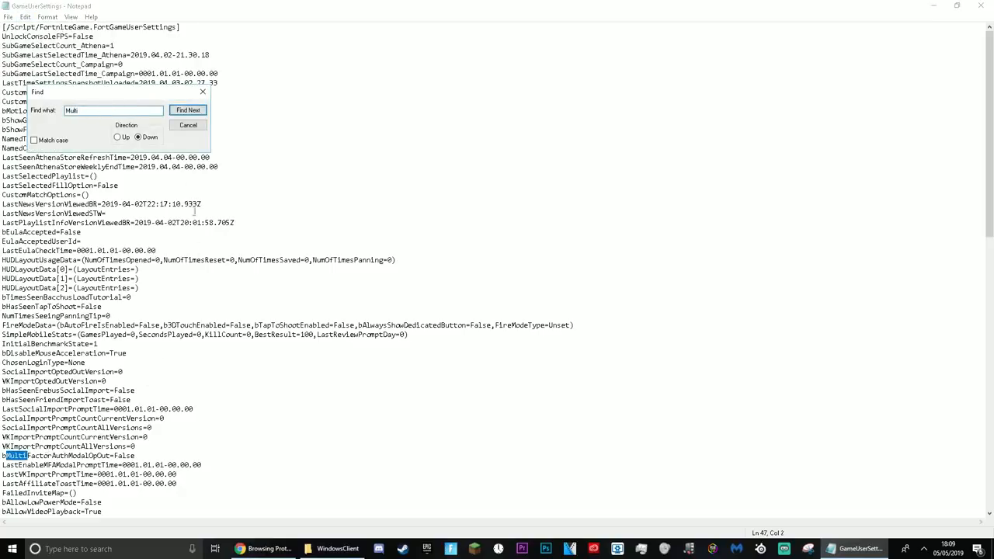
pyautogui.click(210, 110)
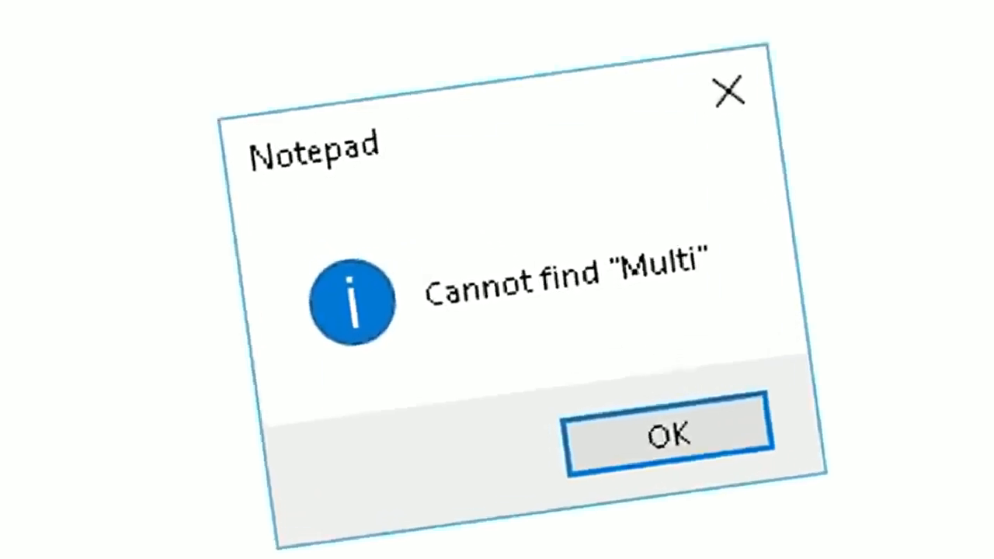
pyautogui.click(665, 438)
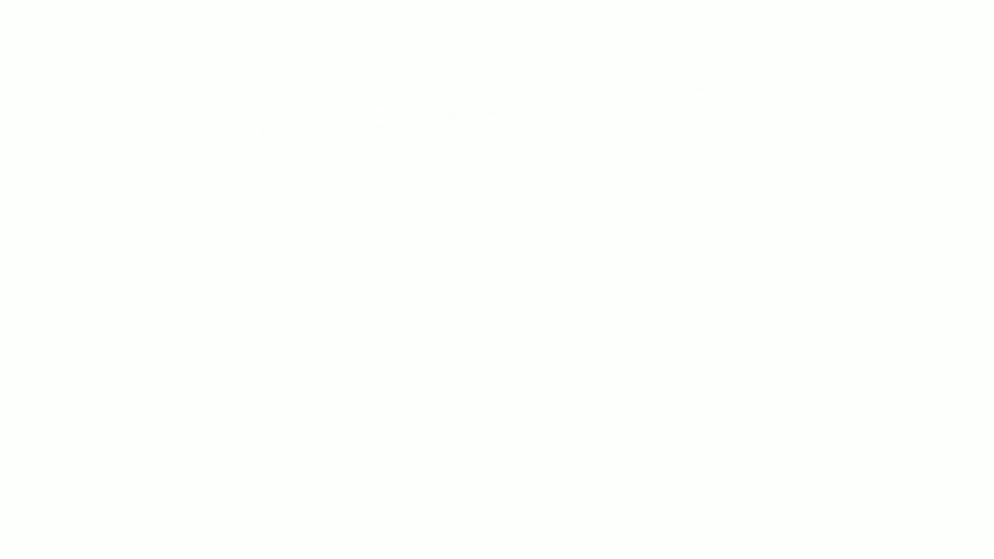